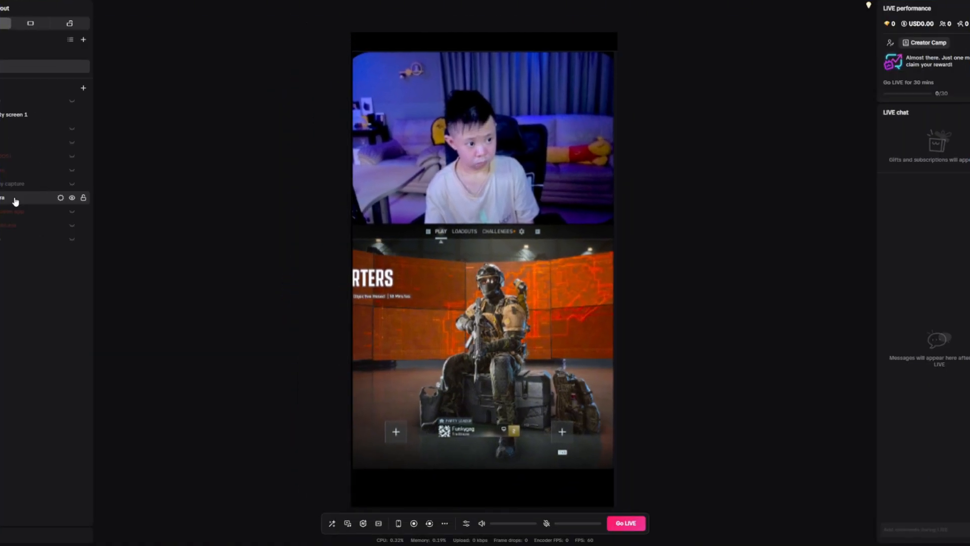
Show the General 2 scene with its Camera source selected, revealing the OBS placeholder logo
{"action": "left_click", "coordinate": [17, 61]}
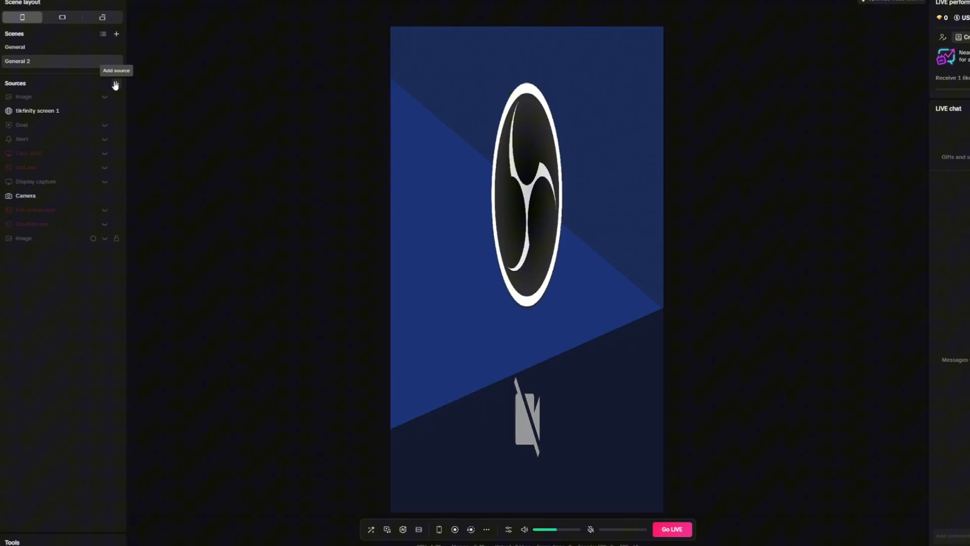
{"action": "left_click", "coordinate": [116, 84]}
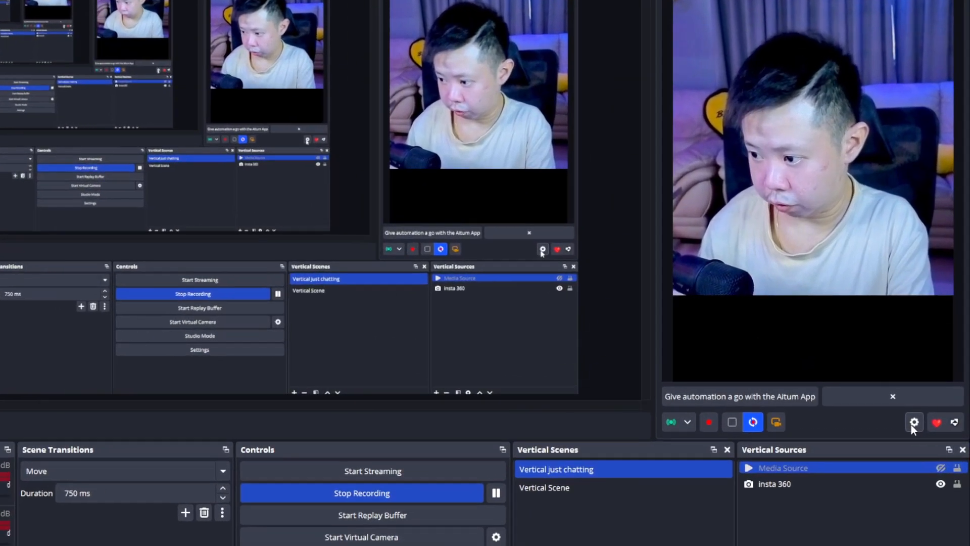
Set the Vertical plugin's Virtual Camera option to the Vertical canvas and confirm
{"action": "left_click", "coordinate": [914, 422]}
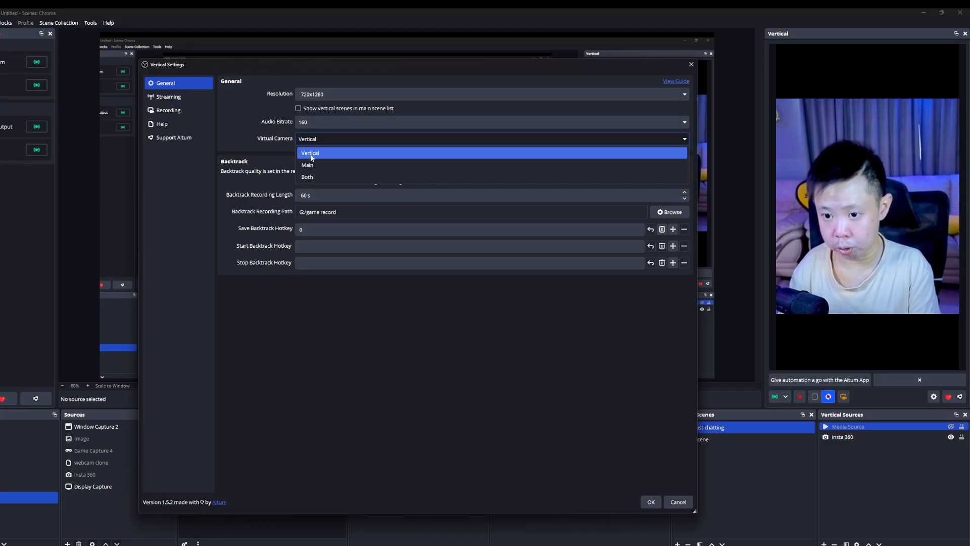
{"action": "left_click", "coordinate": [310, 152]}
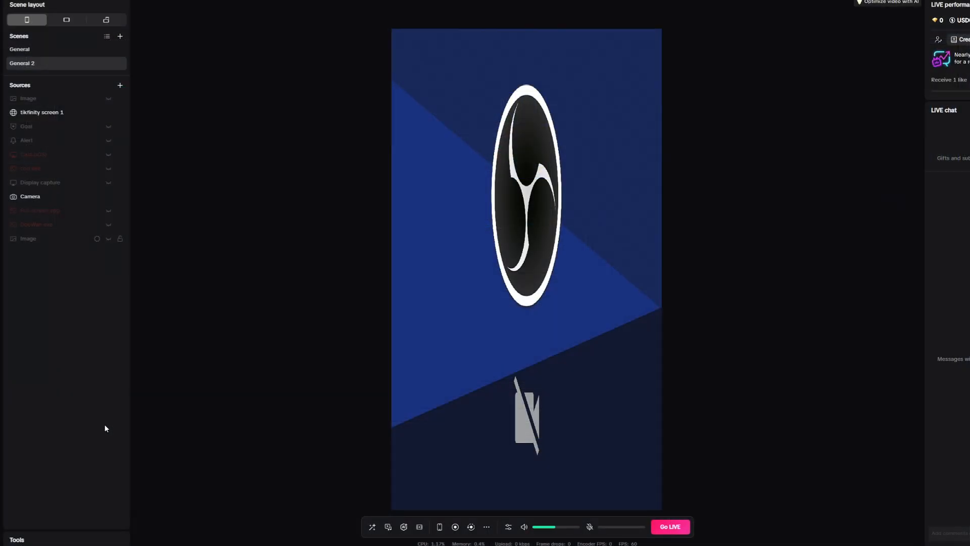
{"action": "mouse_move", "coordinate": [103, 407]}
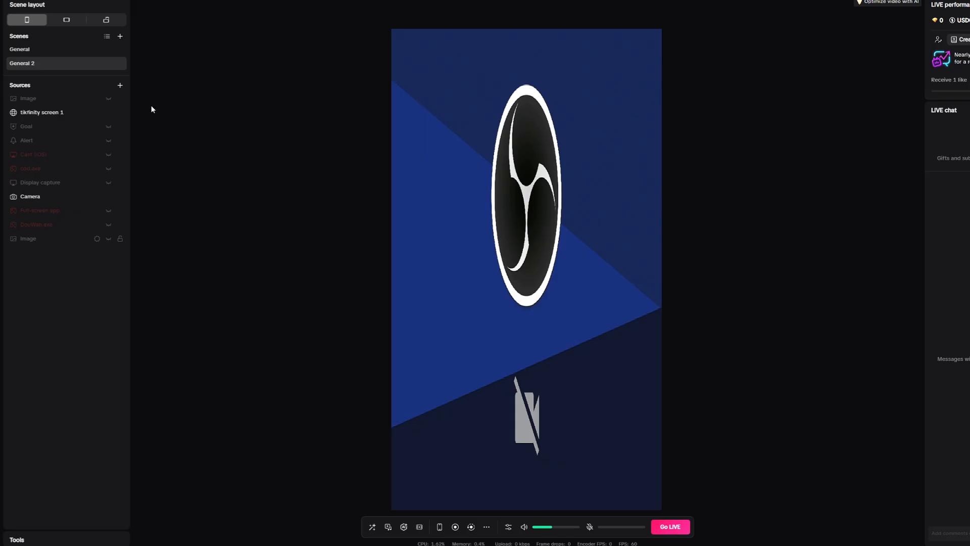
Add a Camera source using OBS Virtual Camera as its feed and apply it
{"action": "left_click", "coordinate": [120, 85]}
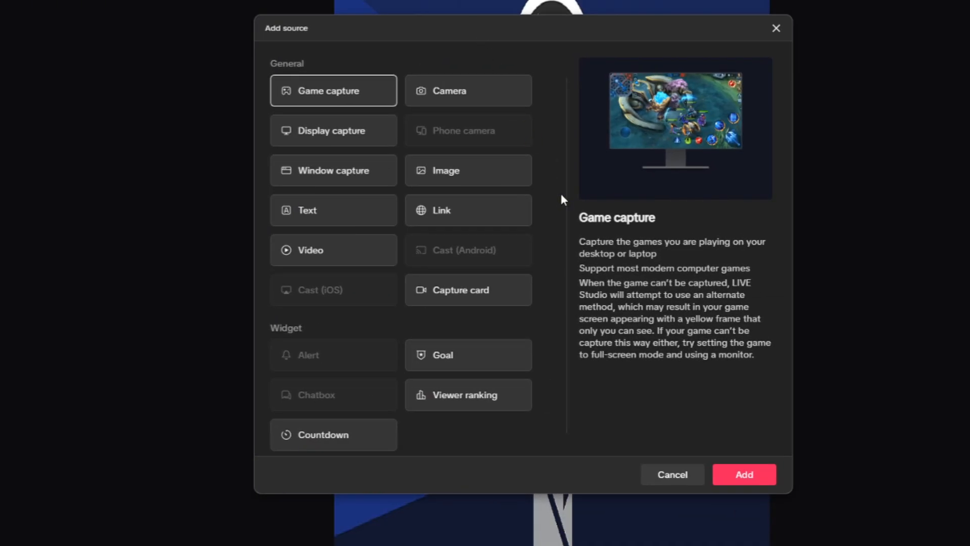
{"action": "left_click", "coordinate": [743, 474]}
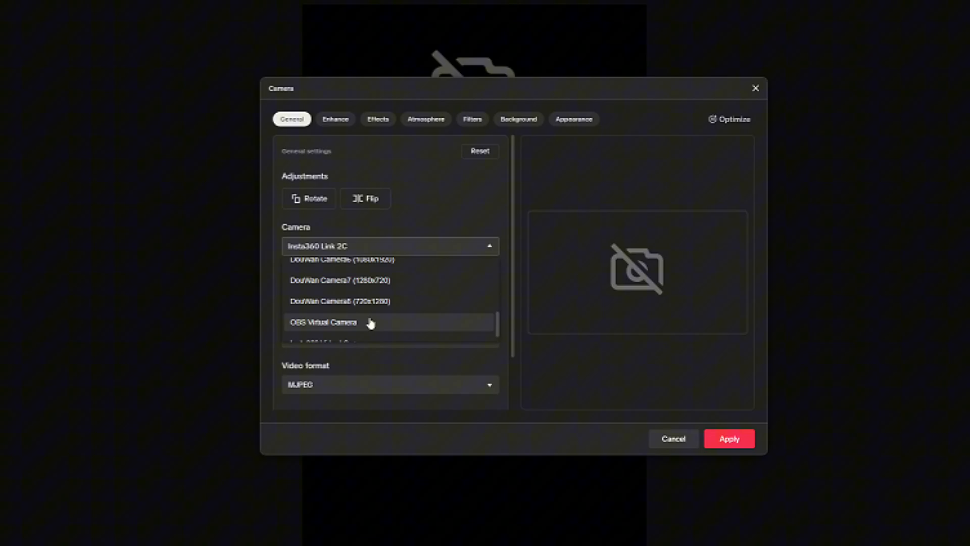
{"action": "left_click", "coordinate": [323, 321]}
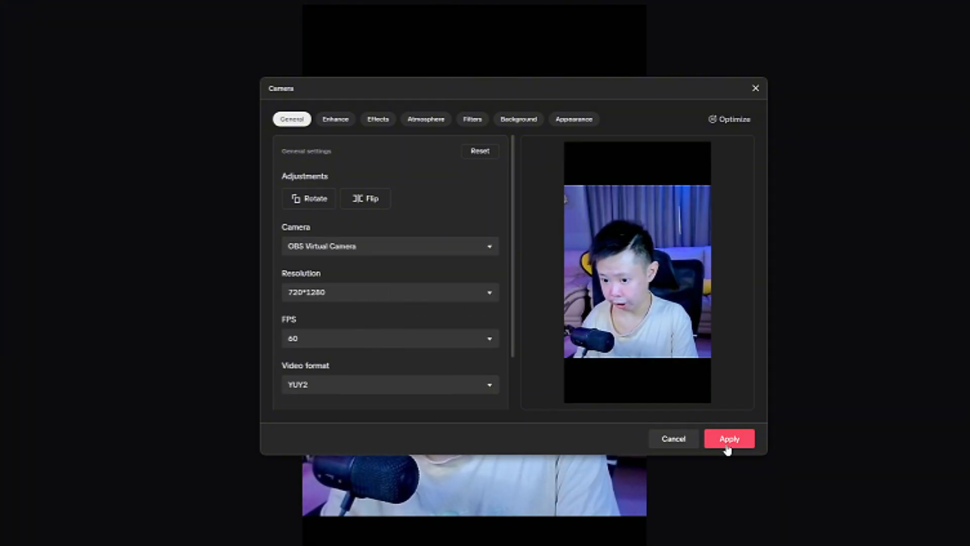
{"action": "left_click", "coordinate": [728, 437]}
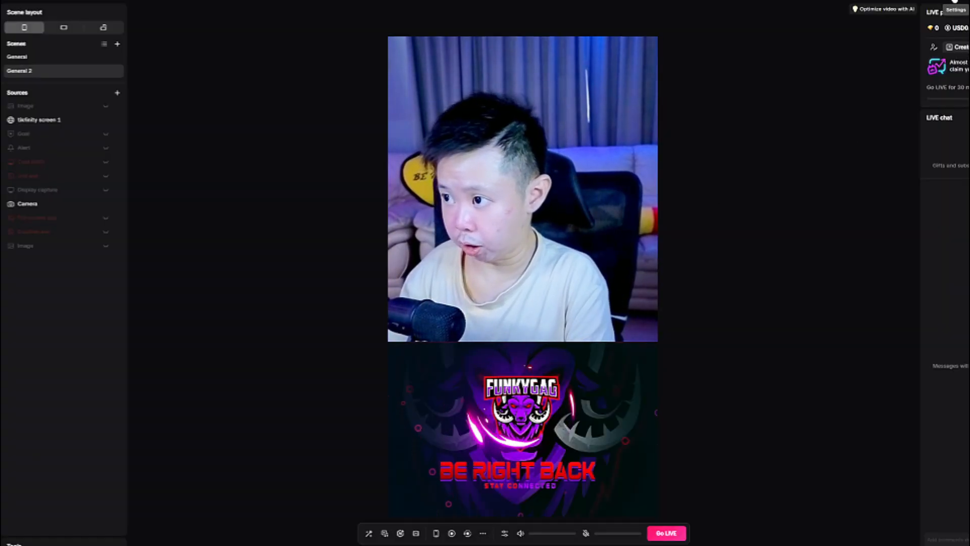
{"action": "left_click", "coordinate": [955, 9]}
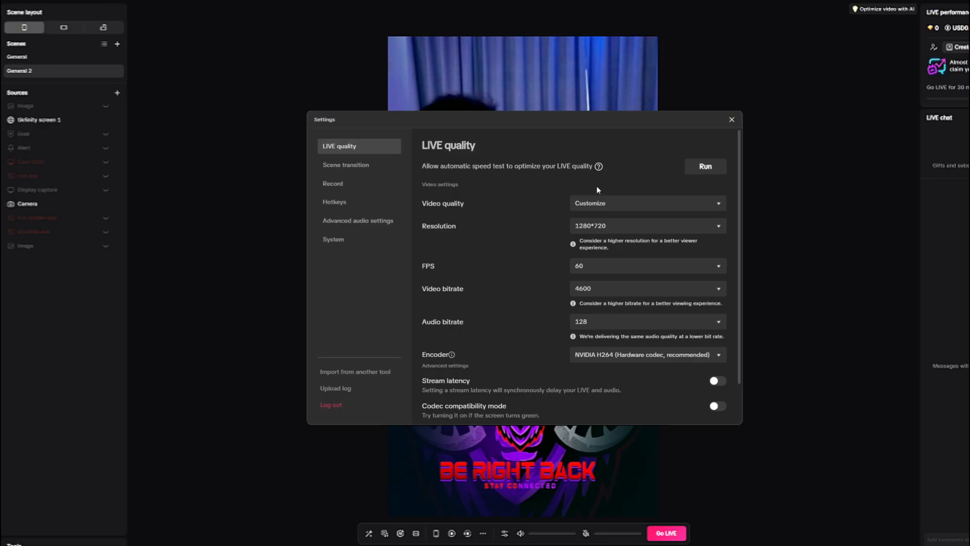
{"action": "left_click", "coordinate": [647, 225]}
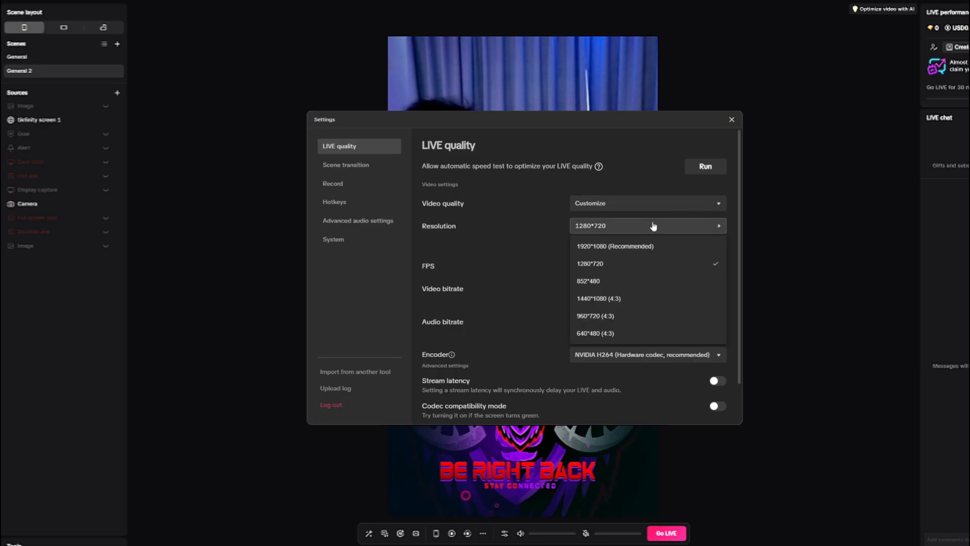
{"action": "left_click", "coordinate": [588, 262]}
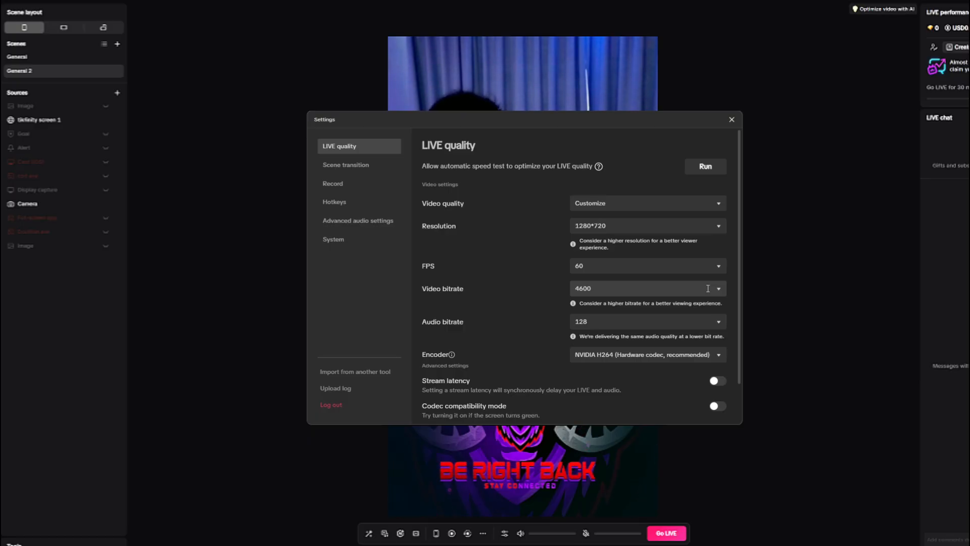
{"action": "mouse_move", "coordinate": [729, 296]}
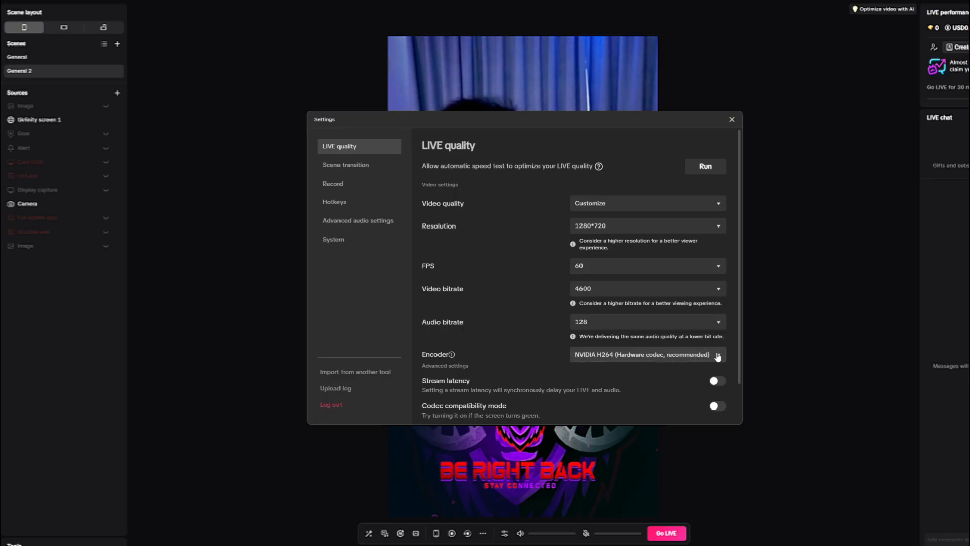
{"action": "left_click", "coordinate": [731, 119]}
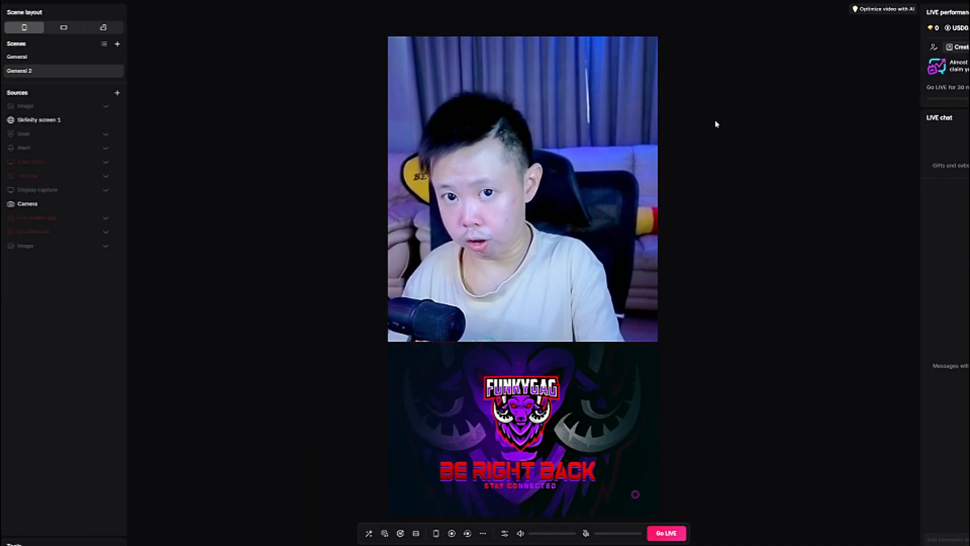
{"action": "mouse_move", "coordinate": [707, 181]}
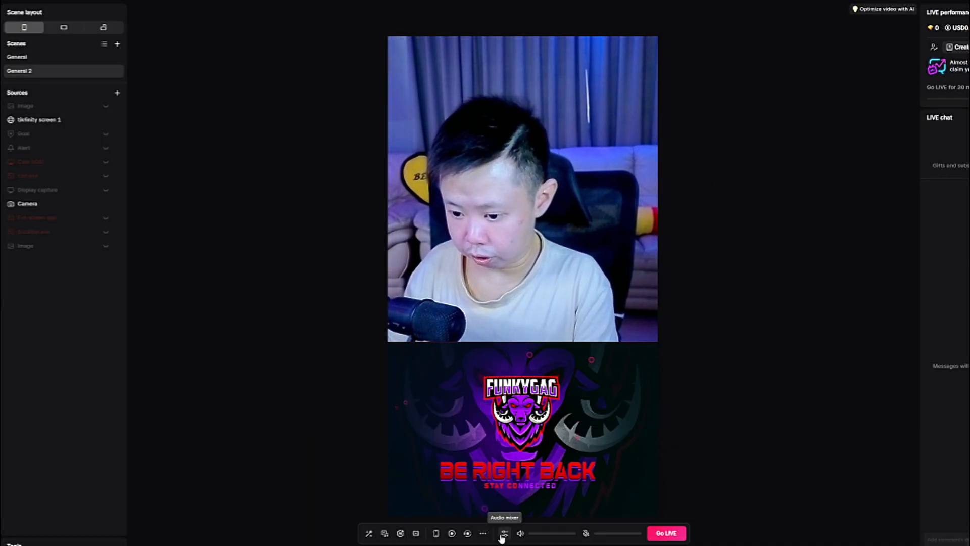
Review the Logitech G560 primary speaker's general audio settings from the audio mixer
{"action": "left_click", "coordinate": [503, 533]}
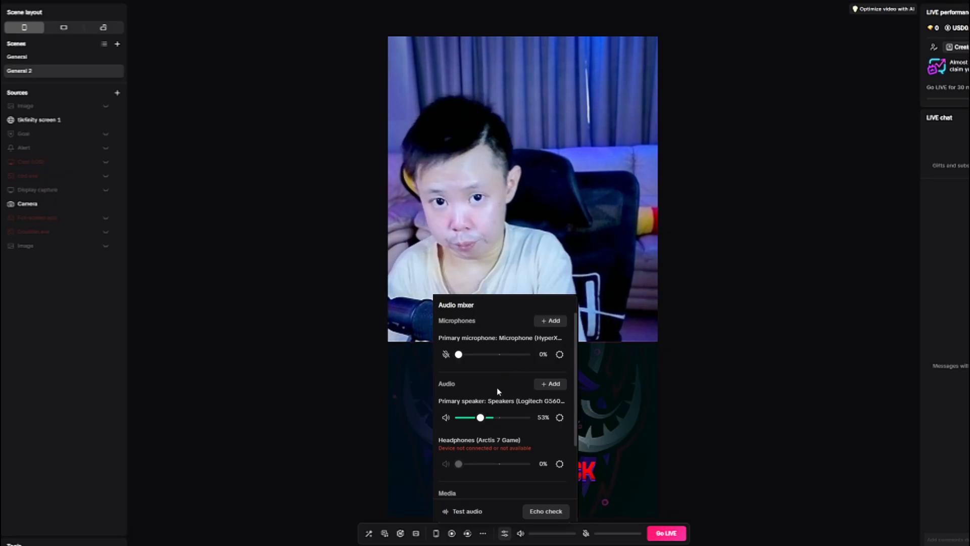
{"action": "left_click", "coordinate": [559, 418]}
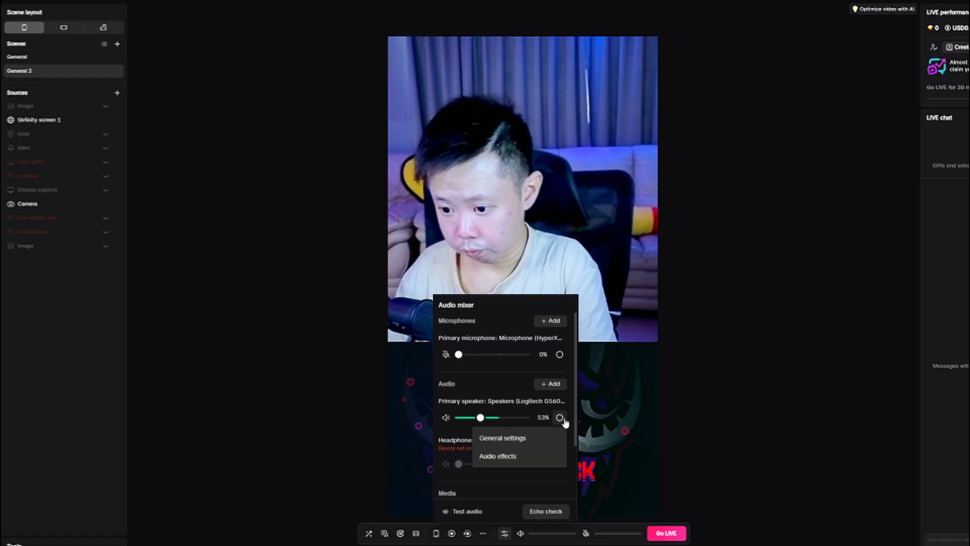
{"action": "left_click", "coordinate": [502, 438]}
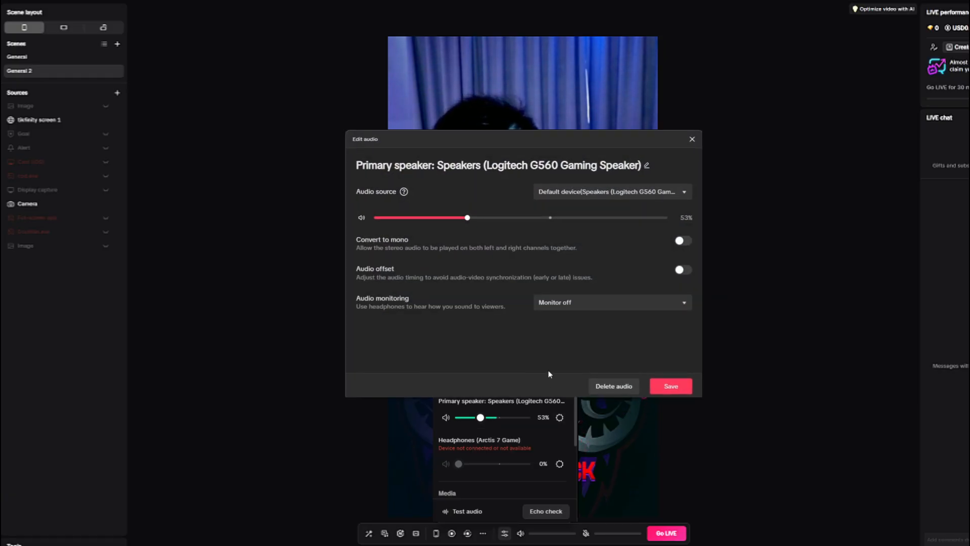
{"action": "left_click", "coordinate": [612, 191]}
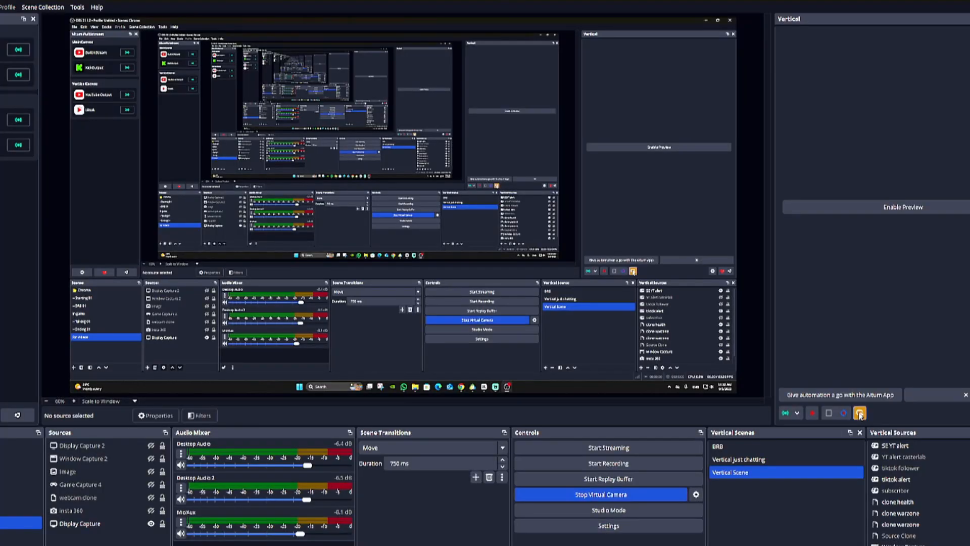
Dismiss the failed-recording error, then capture and stop a short recording
{"action": "left_click", "coordinate": [607, 463]}
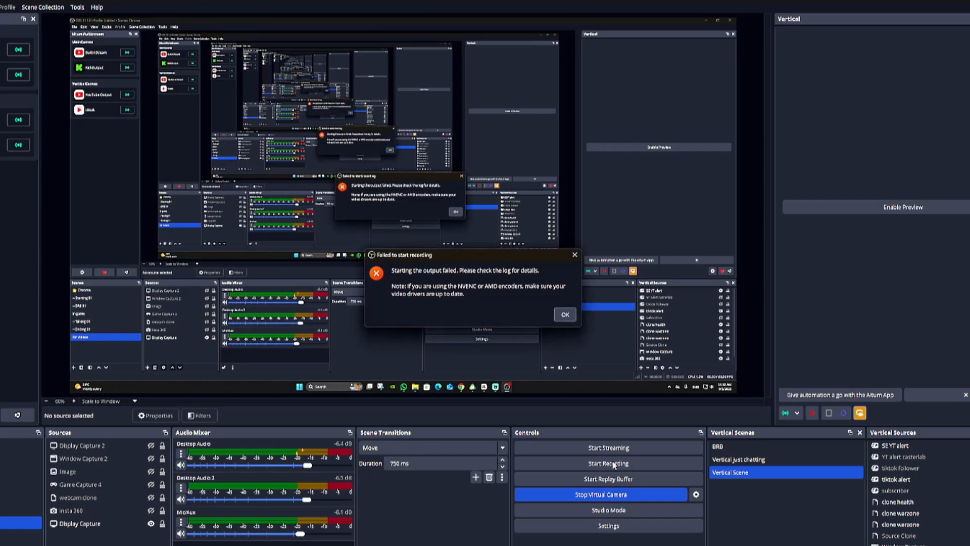
{"action": "mouse_move", "coordinate": [589, 366]}
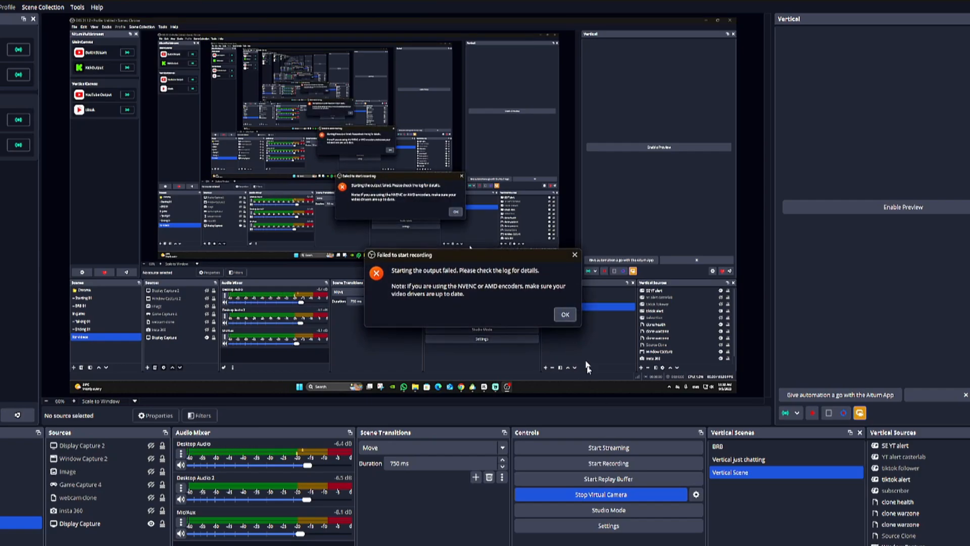
{"action": "left_click", "coordinate": [564, 315]}
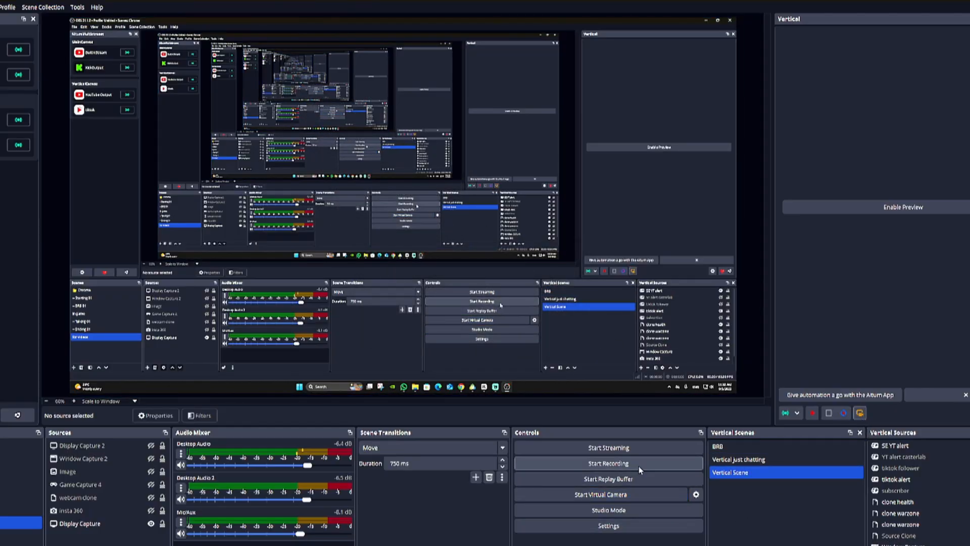
{"action": "left_click", "coordinate": [608, 463]}
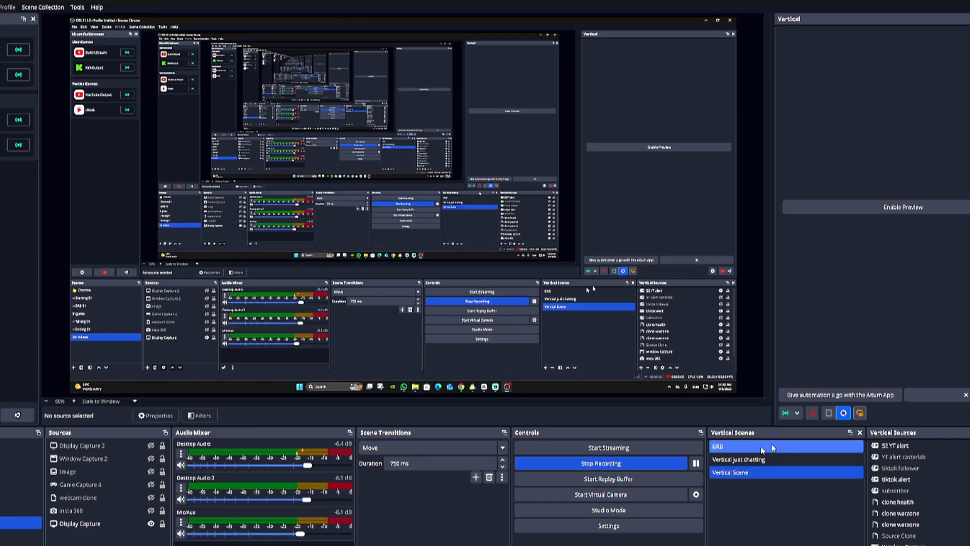
{"action": "left_click", "coordinate": [600, 463]}
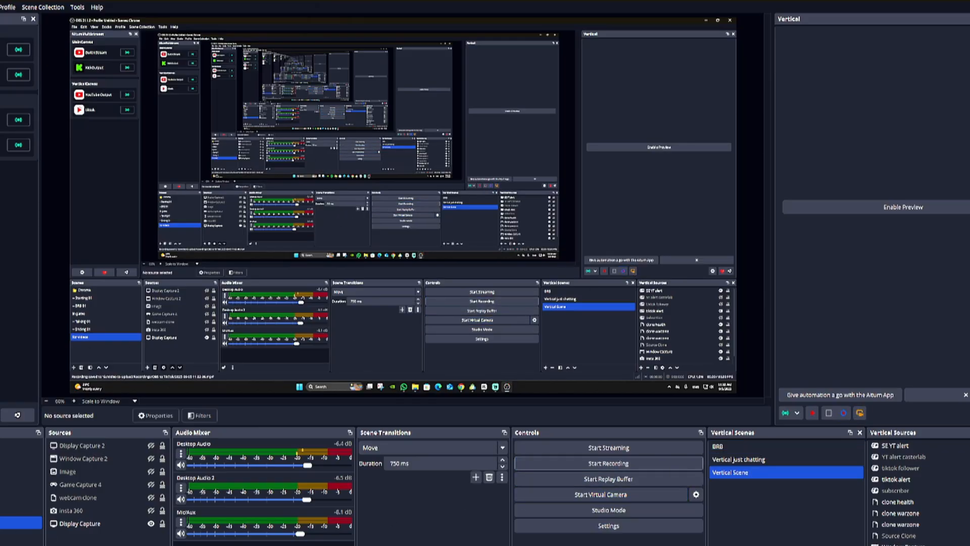